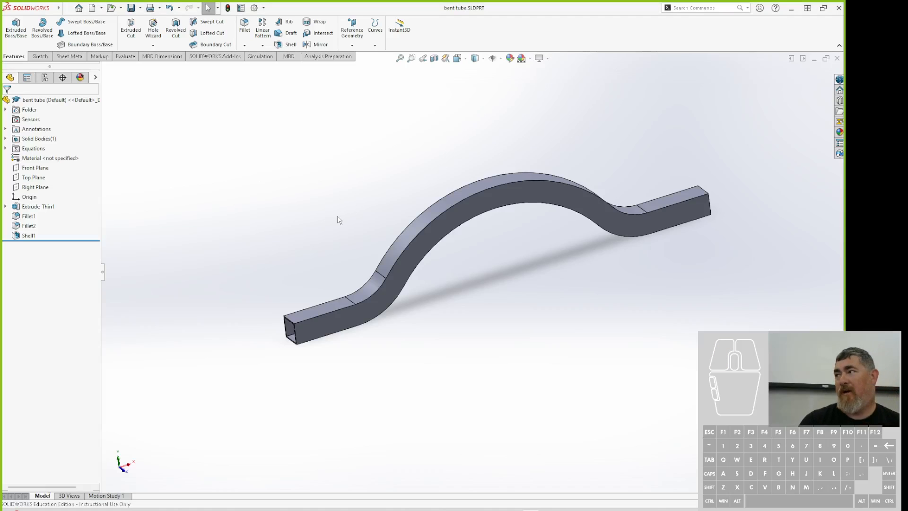
mouse_move(383, 226)
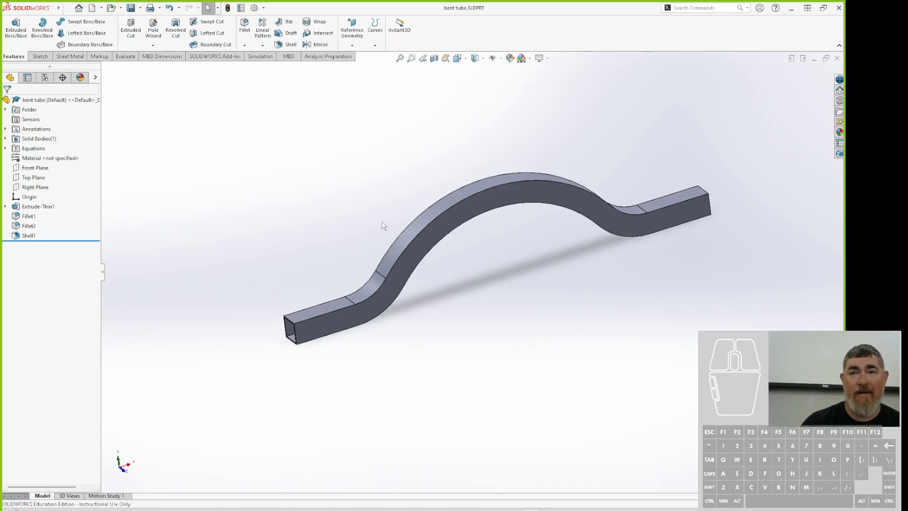
- Inspect the tube's thin-extrude features and turn the view to show its open end
left_click(324, 307)
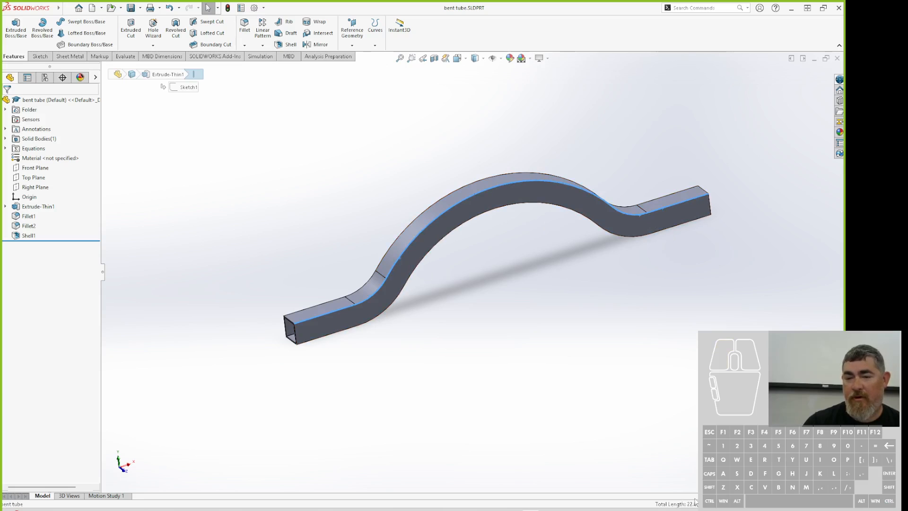
mouse_move(682, 177)
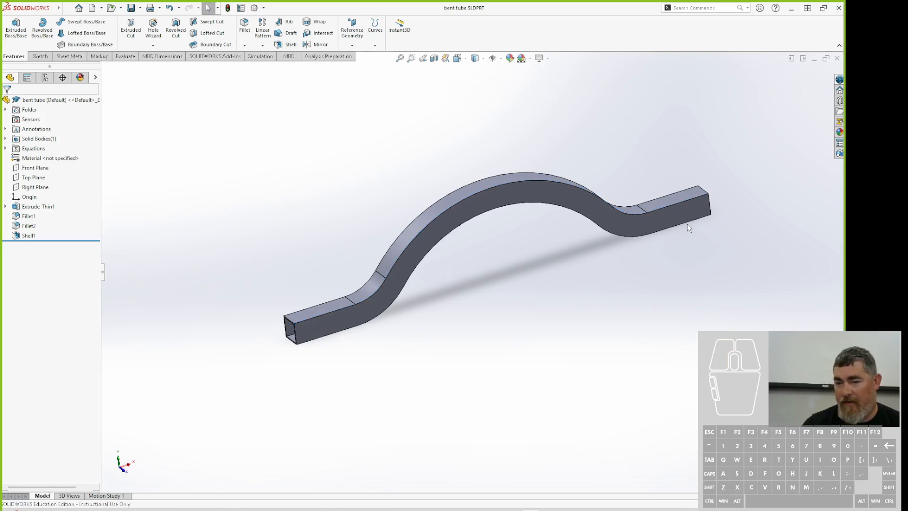
left_click(629, 237)
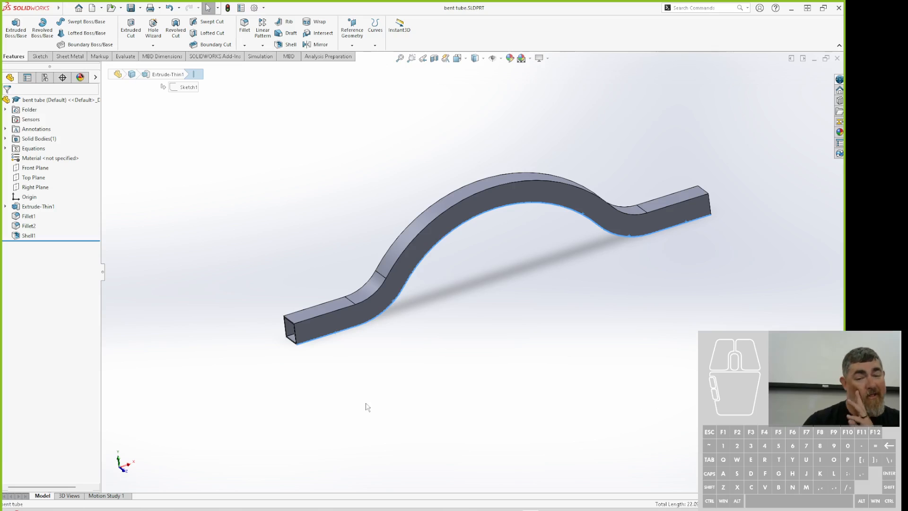
mouse_move(333, 342)
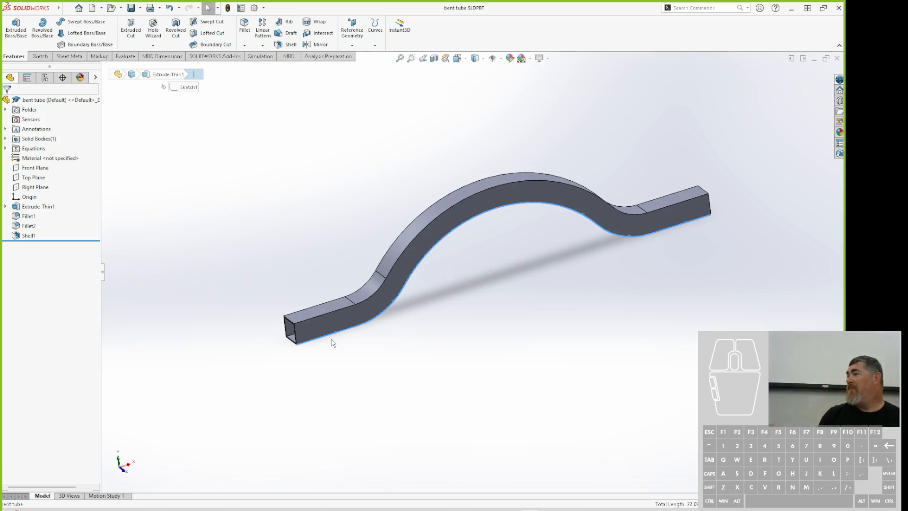
mouse_move(338, 360)
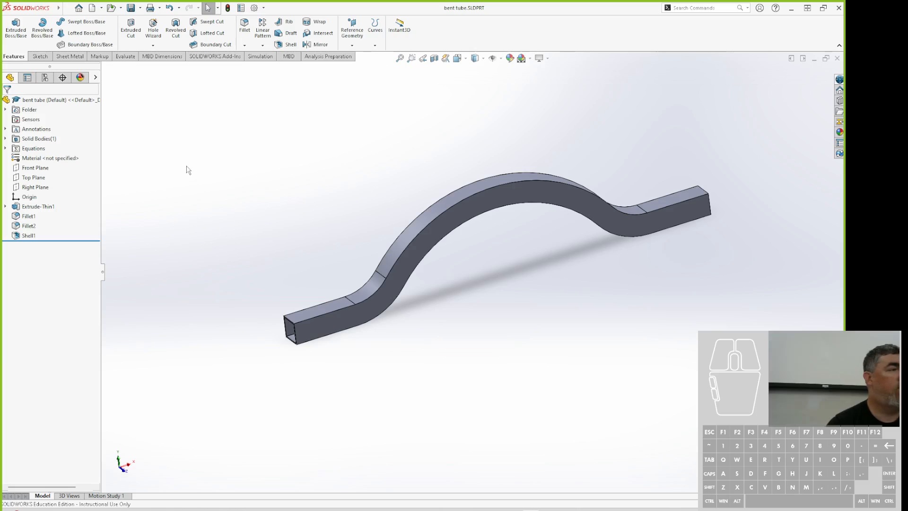
right_click(128, 60)
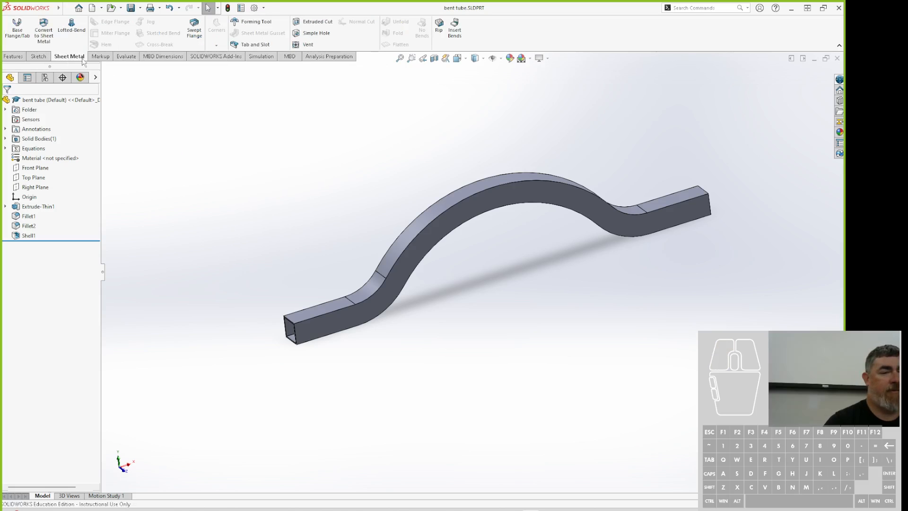
mouse_move(225, 167)
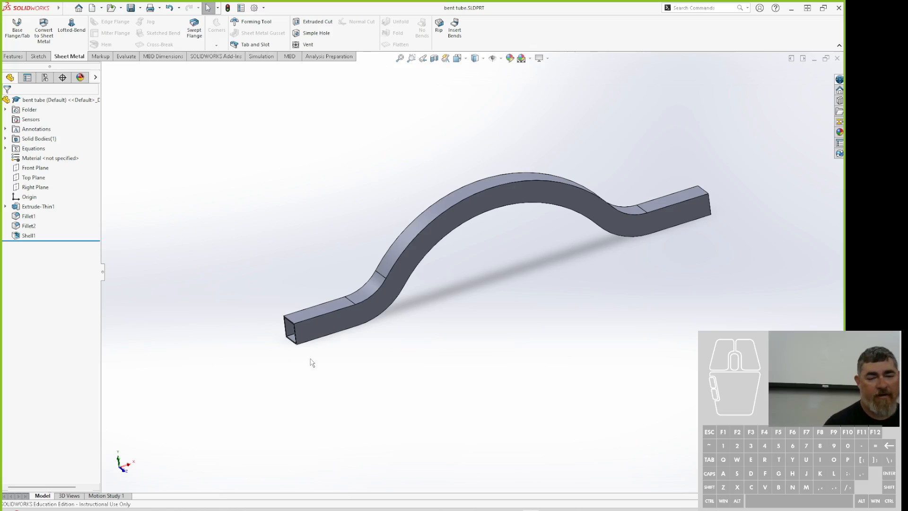
left_click_drag(311, 364, 432, 324)
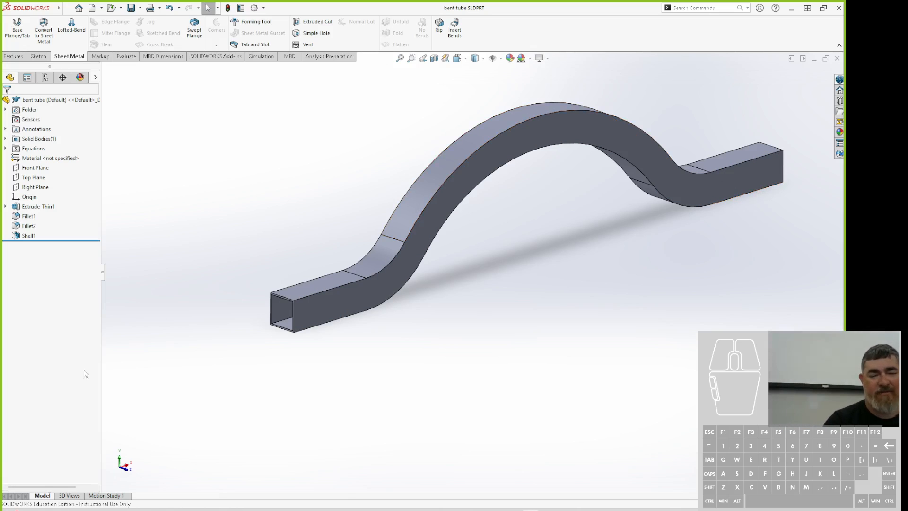
mouse_move(512, 431)
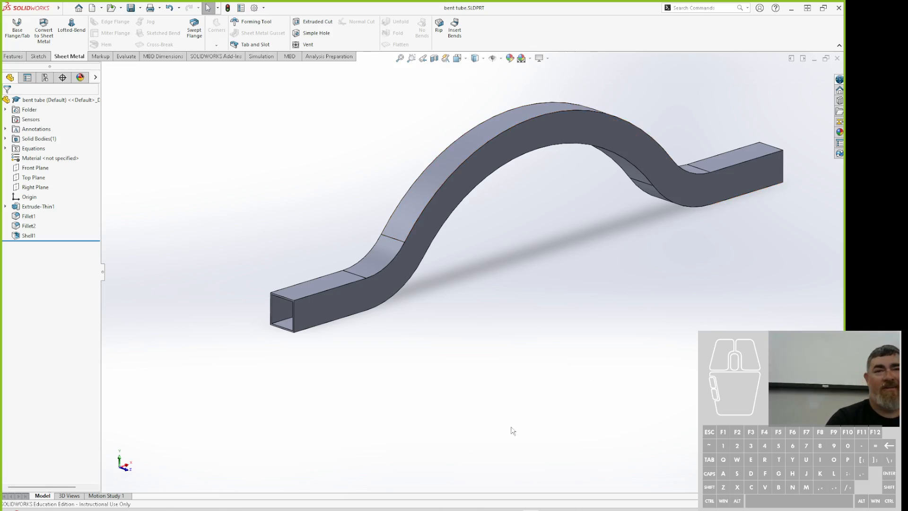
- Add a new configuration named 'no shell' in the ConfigurationManager and make it active
left_click(46, 77)
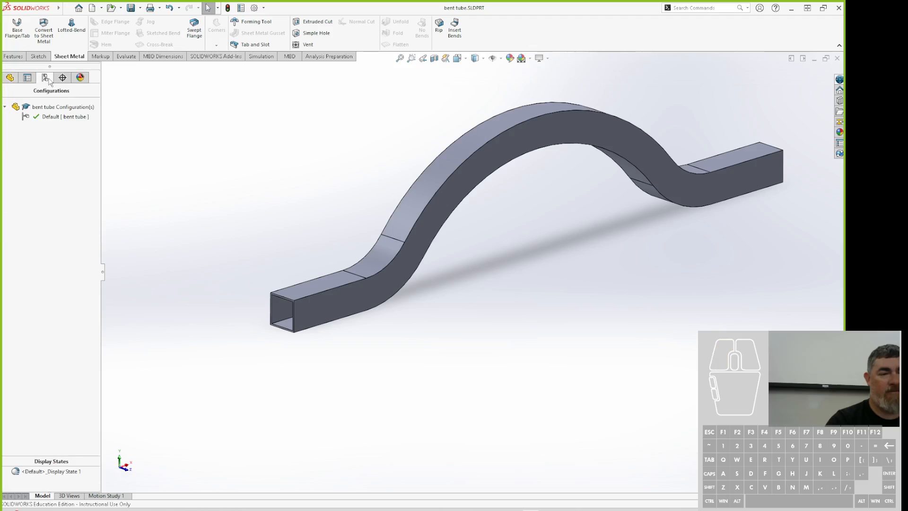
right_click(58, 107)
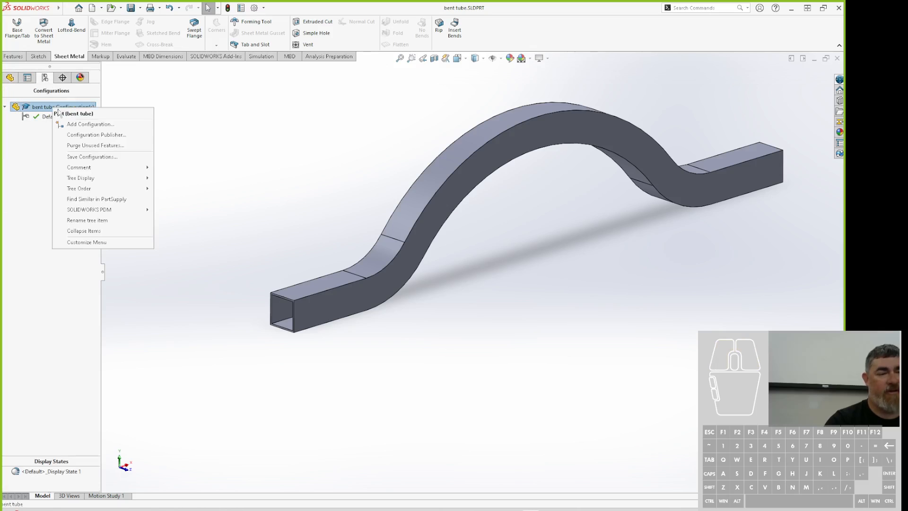
left_click(90, 124)
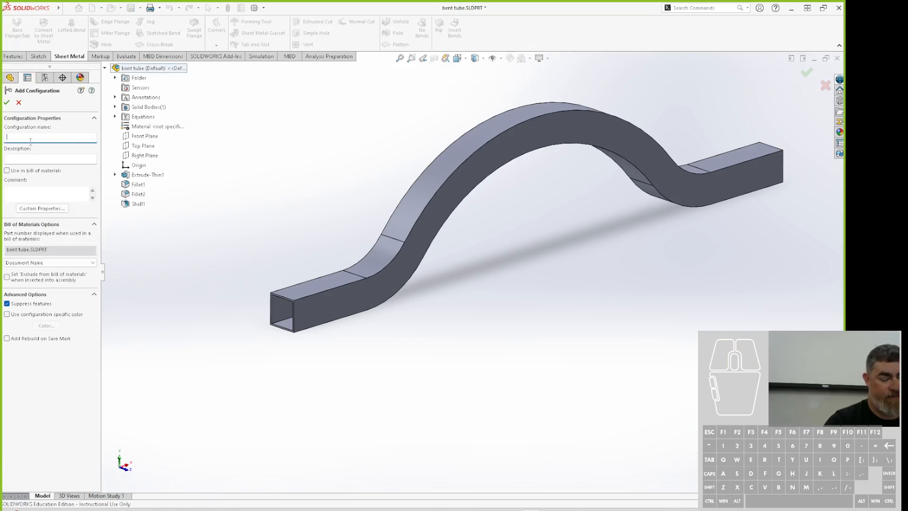
type("no she")
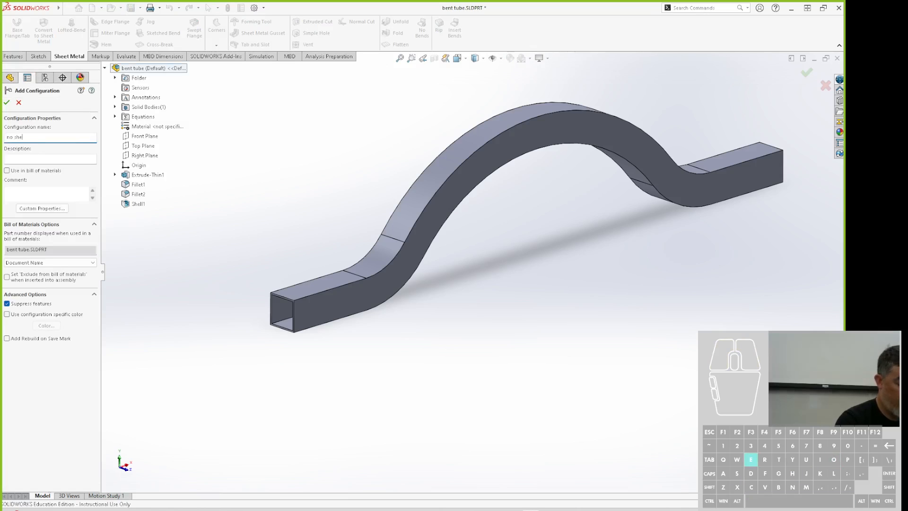
left_click(7, 102)
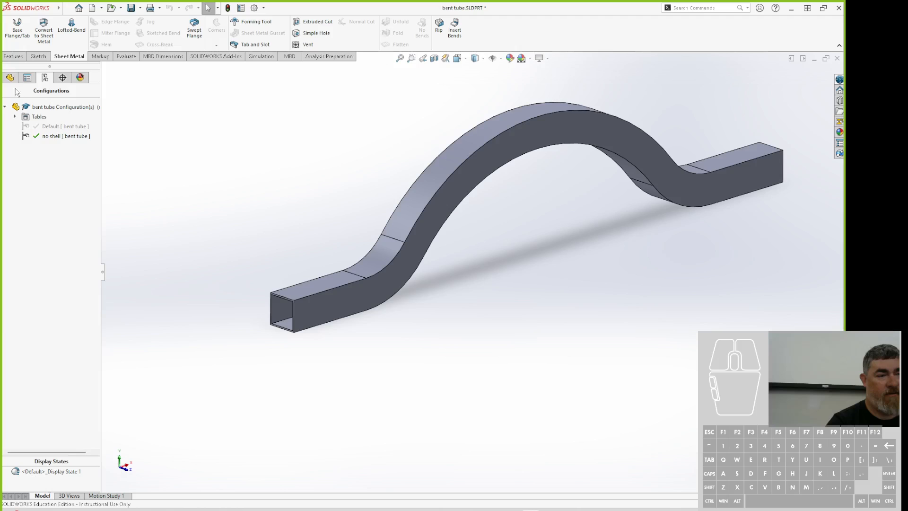
- Suppress the Shell1 feature so the bent tube becomes a solid body
right_click(23, 236)
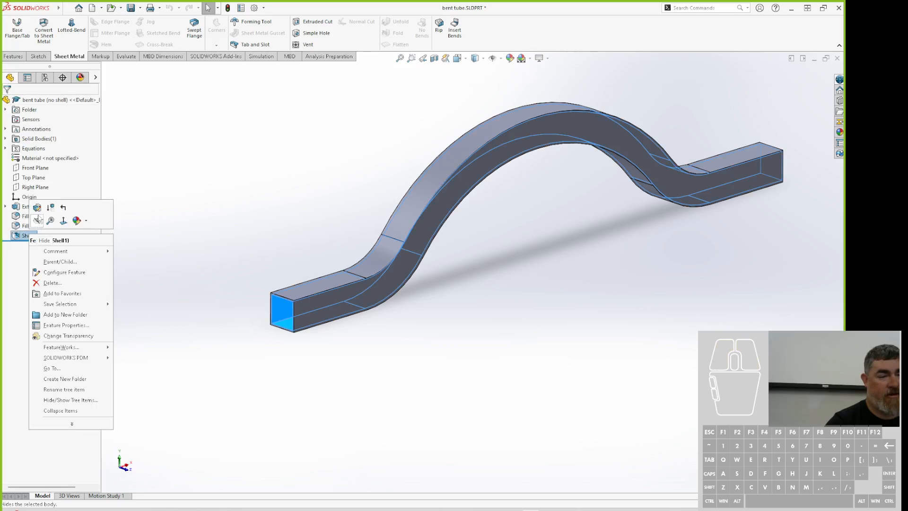
left_click(49, 240)
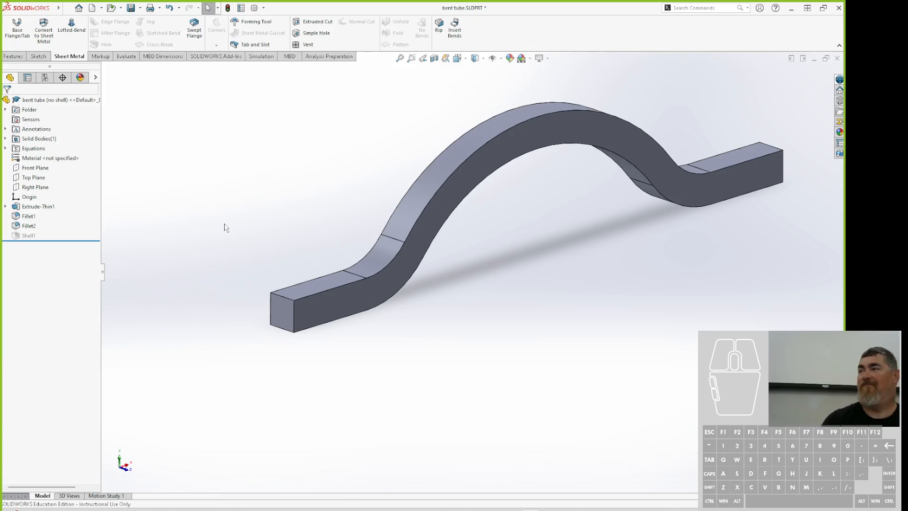
mouse_move(198, 197)
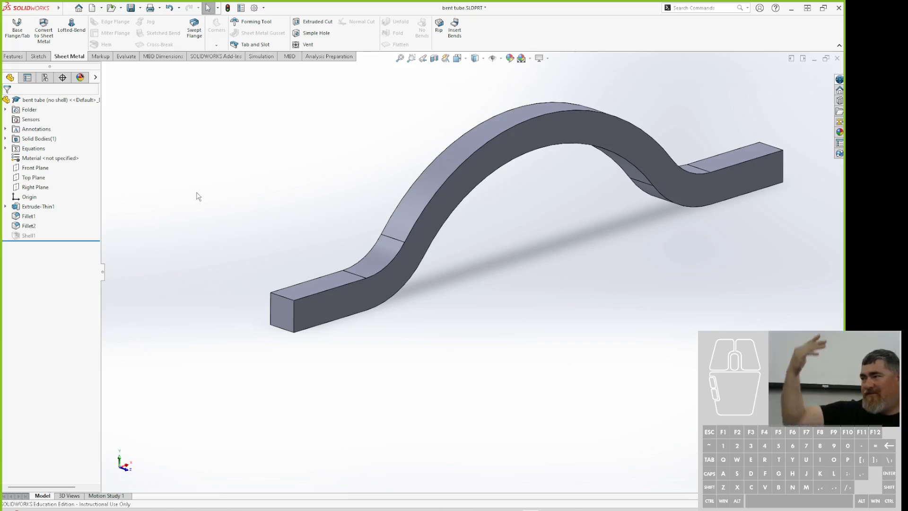
mouse_move(68, 175)
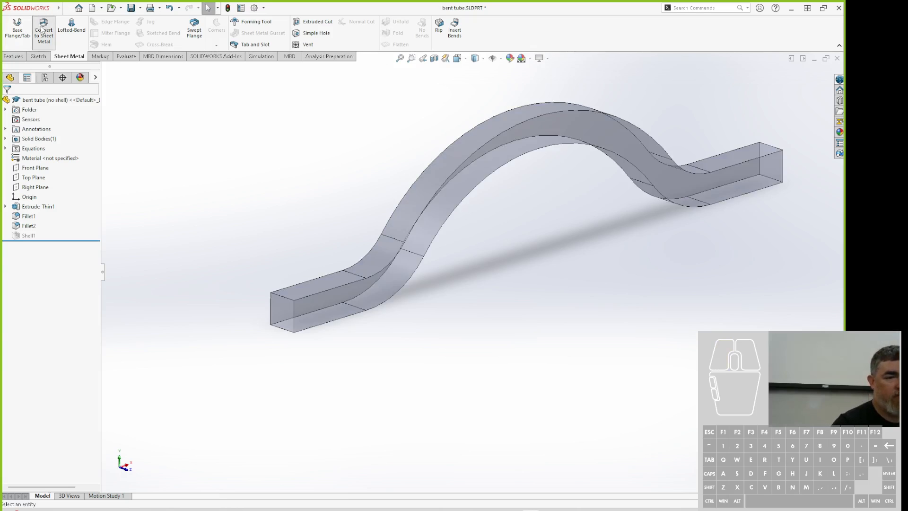
- Convert the solid tube to sheet metal with a 2.00in bend radius and K-factor .45
left_click(43, 33)
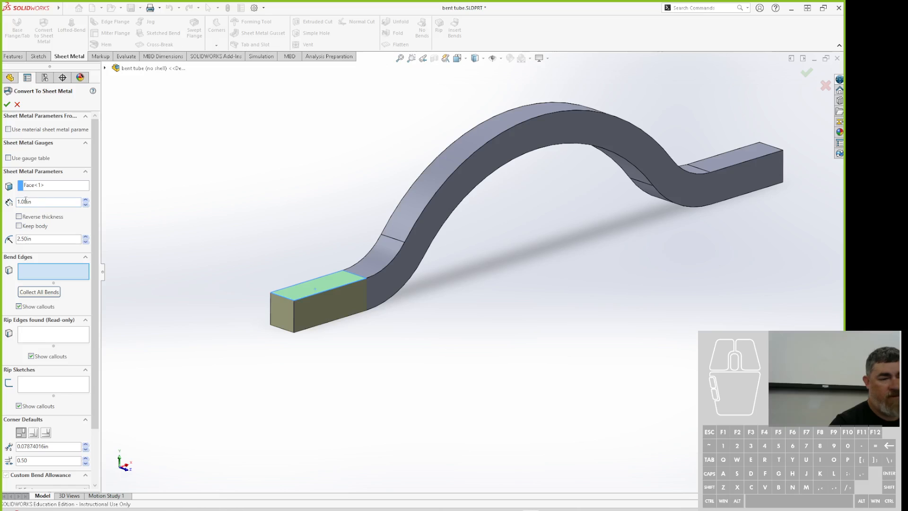
mouse_move(48, 201)
type("2")
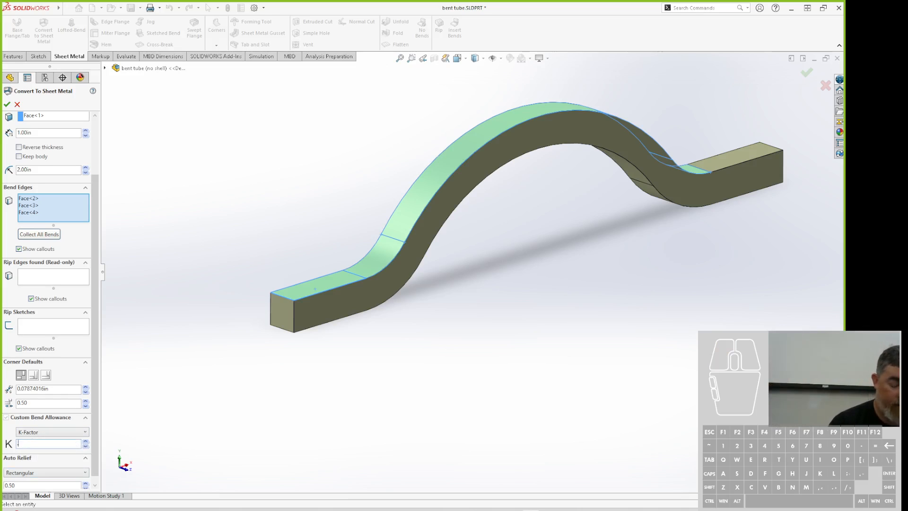
type(".45")
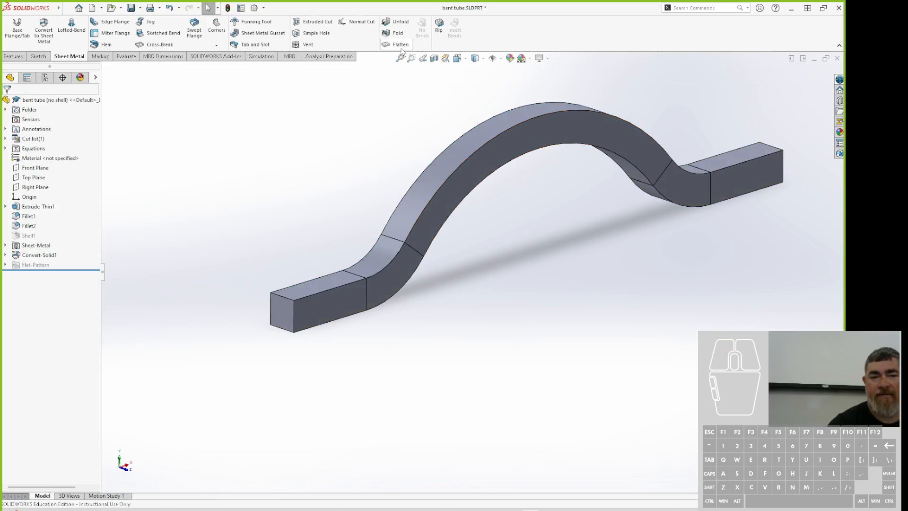
left_click(400, 44)
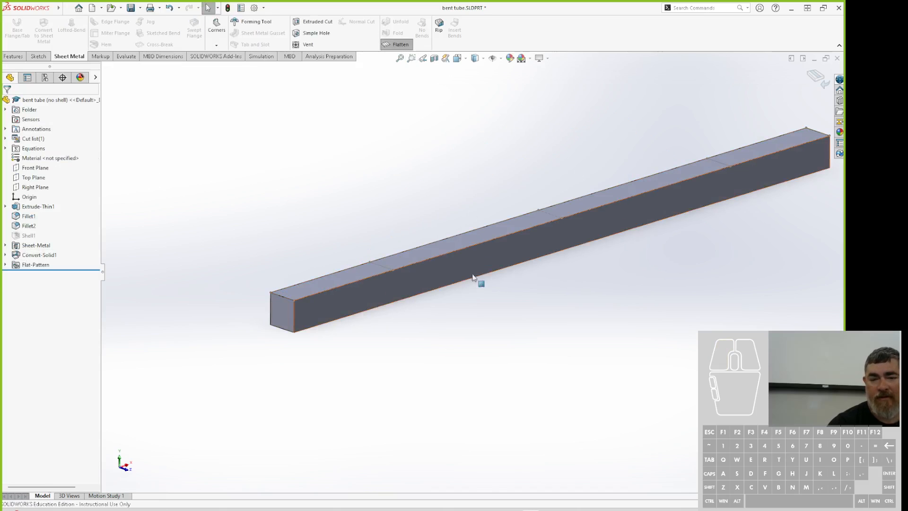
left_click(480, 284)
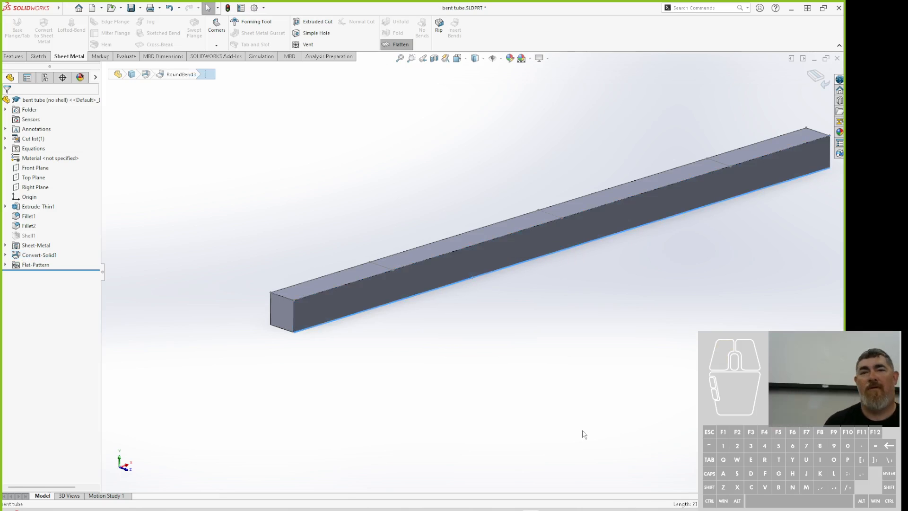
mouse_move(443, 433)
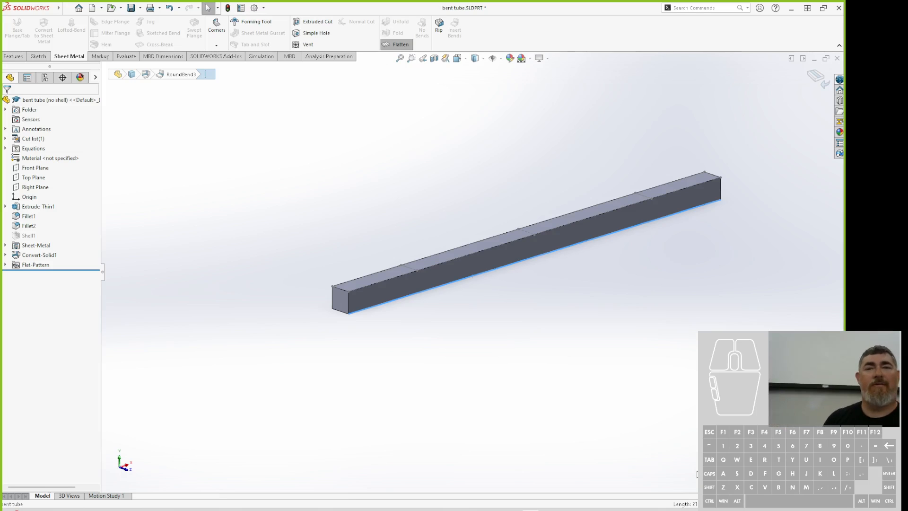
mouse_move(583, 294)
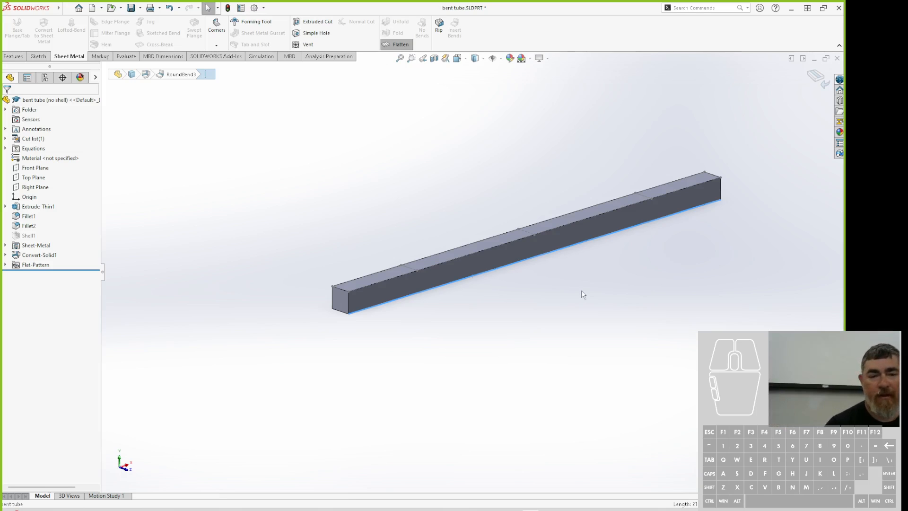
mouse_move(528, 235)
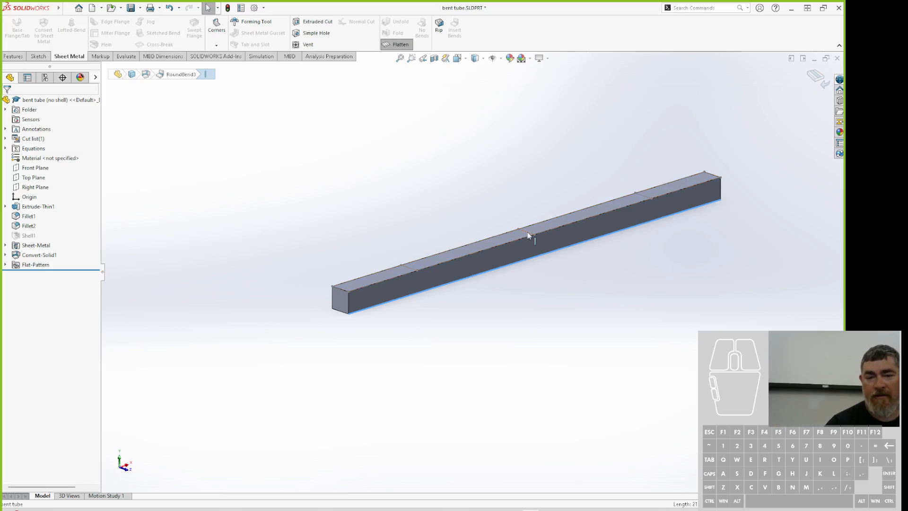
mouse_move(190, 133)
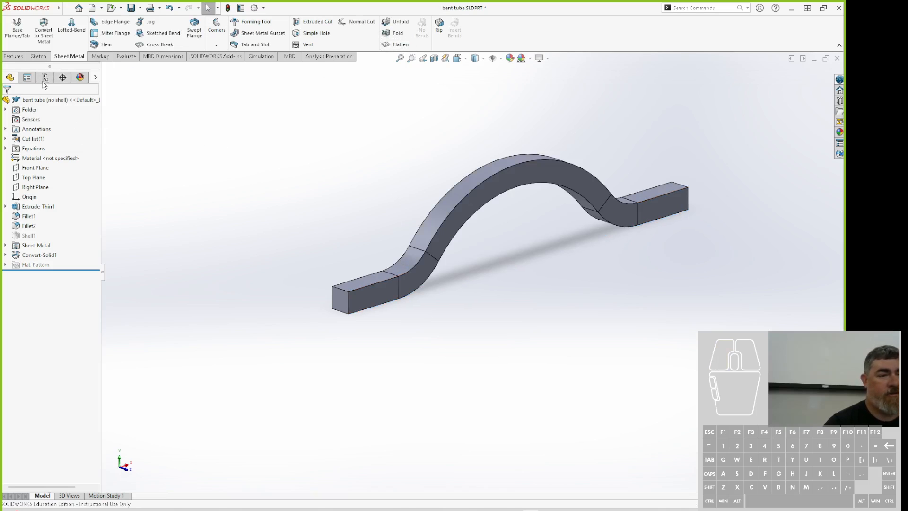
- Toggle between Default and 'no shell' configurations, leaving the hollow Default active
left_click(45, 77)
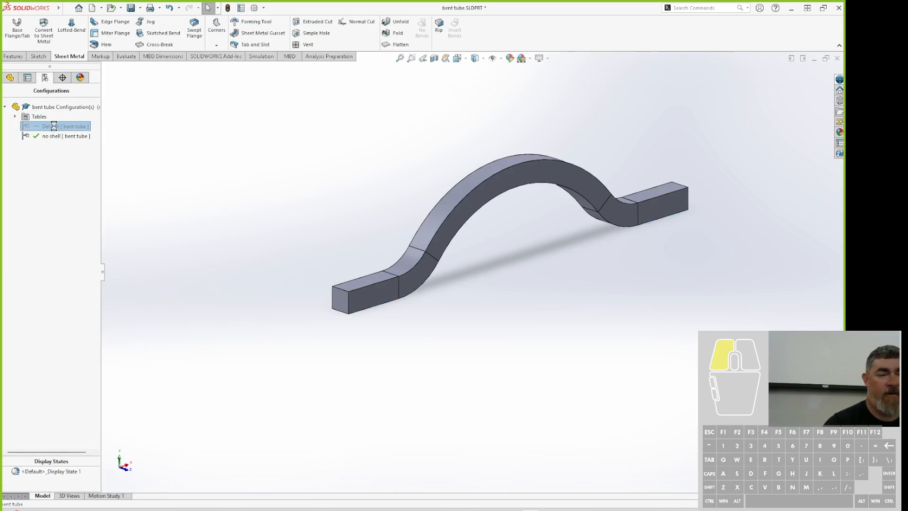
double_click(66, 126)
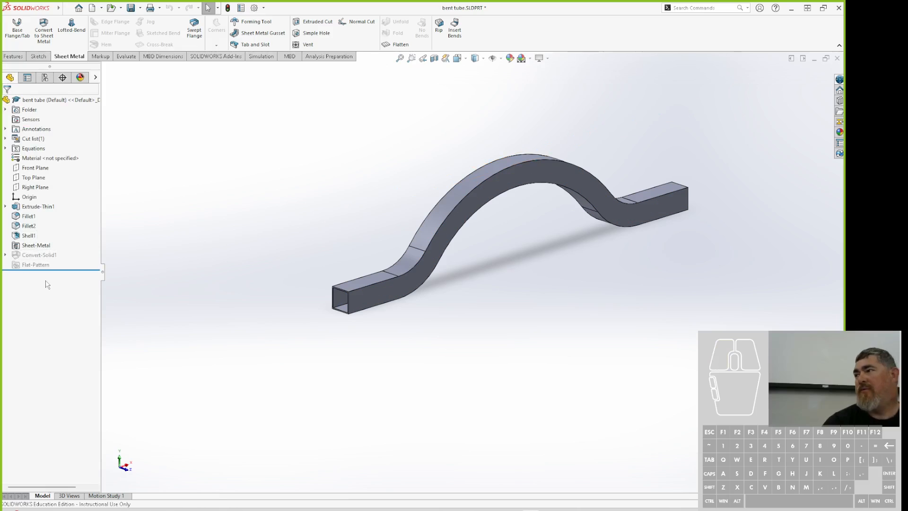
mouse_move(39, 299)
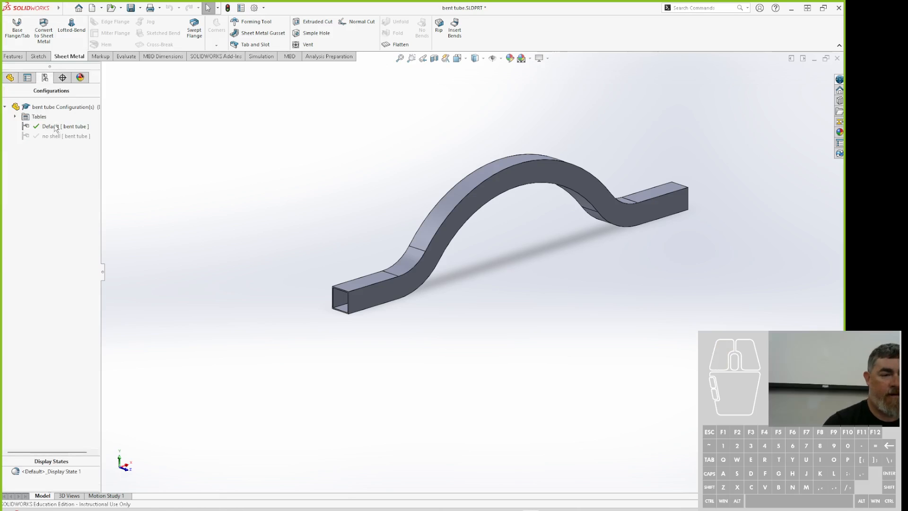
double_click(64, 135)
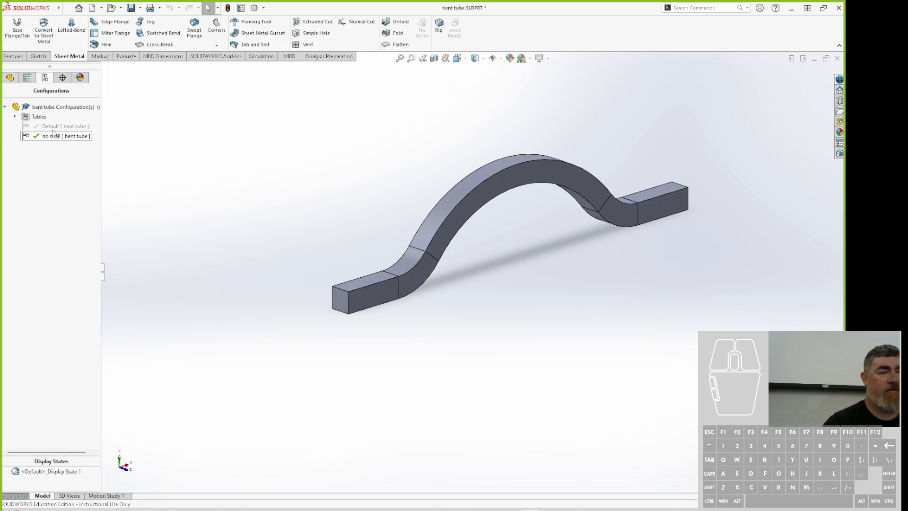
double_click(51, 126)
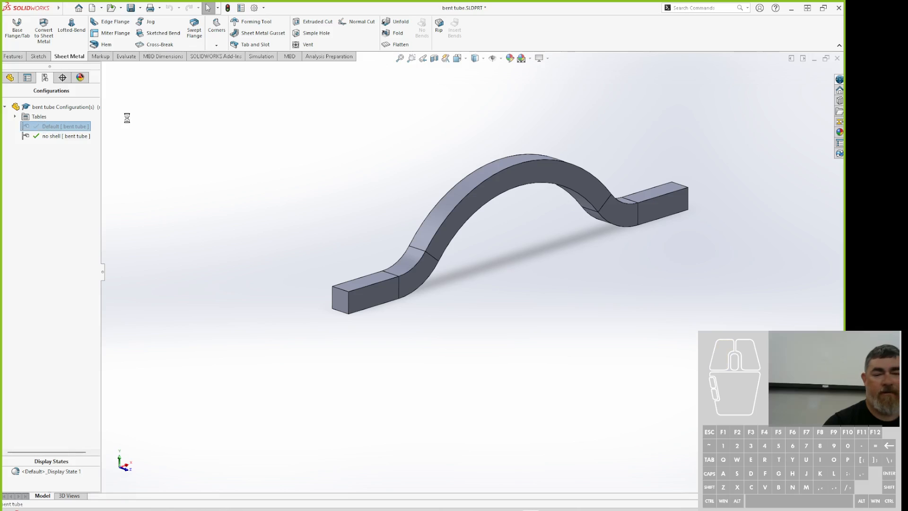
left_click(94, 8)
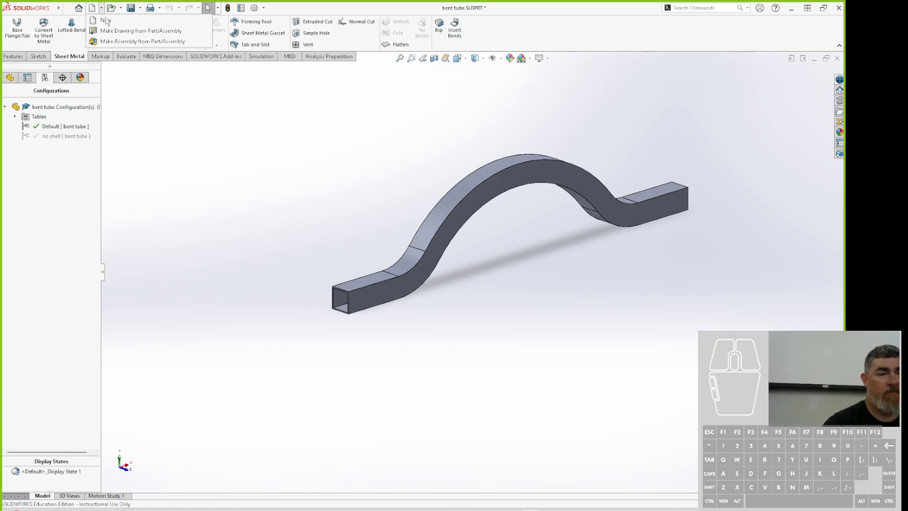
- Make a drawing from the part with front, side and isometric views on the sheet
left_click(140, 30)
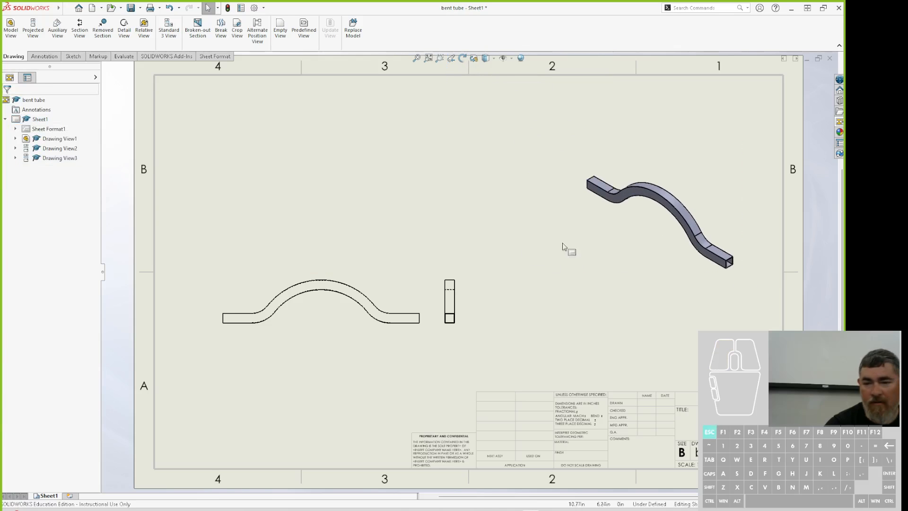
left_click(651, 203)
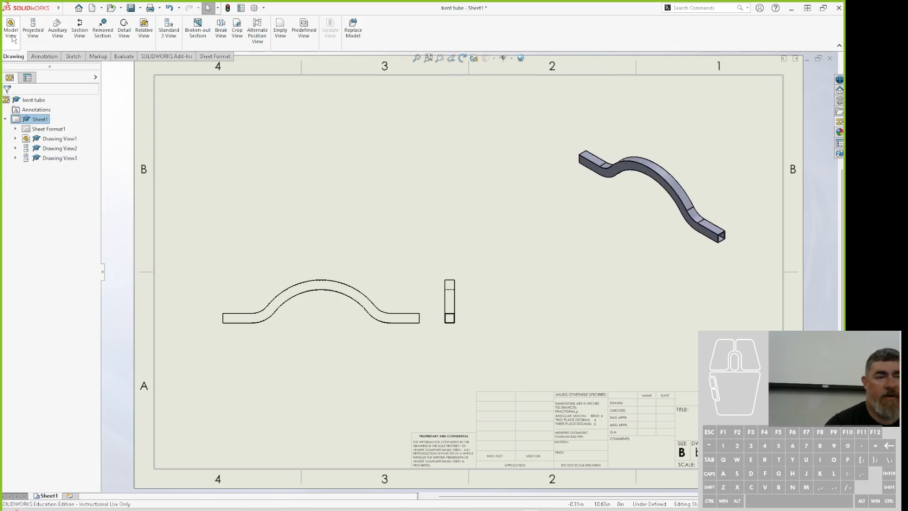
- Add a flat-pattern model view referencing the 'no shell' configuration at the sheet's upper left
left_click(10, 29)
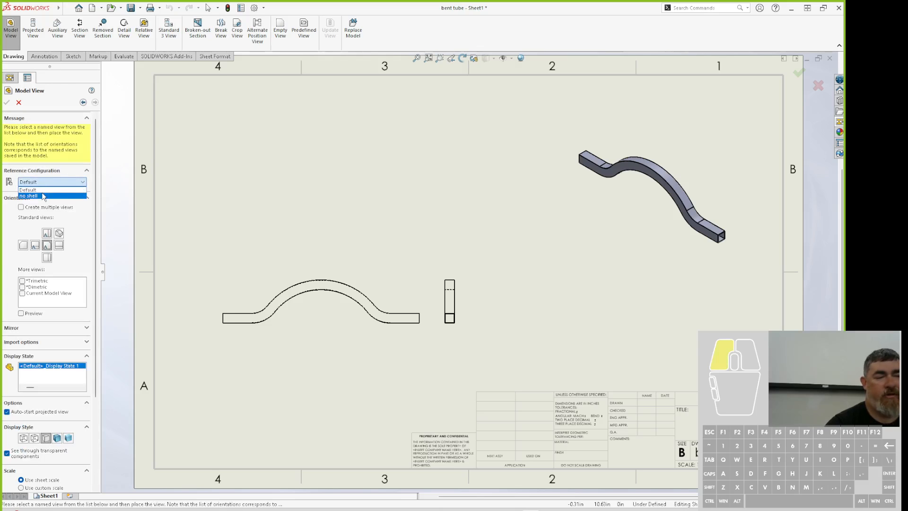
left_click(28, 195)
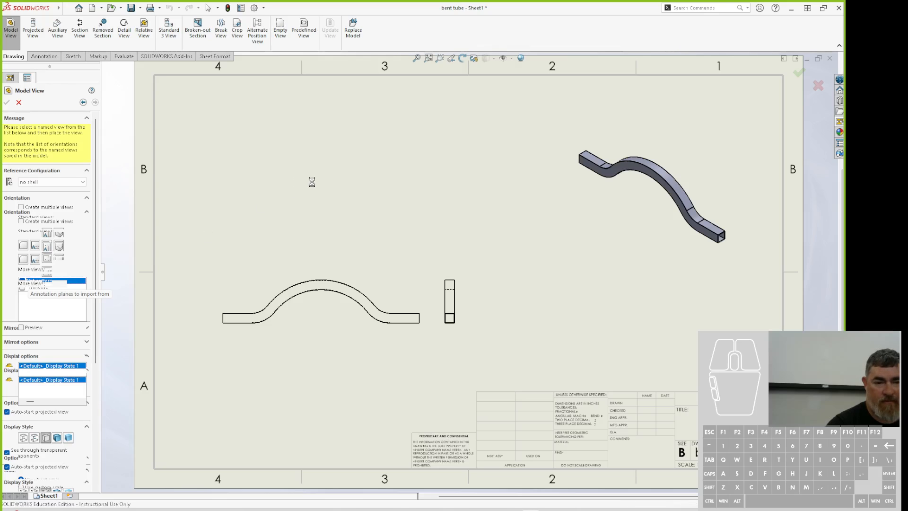
left_click(39, 295)
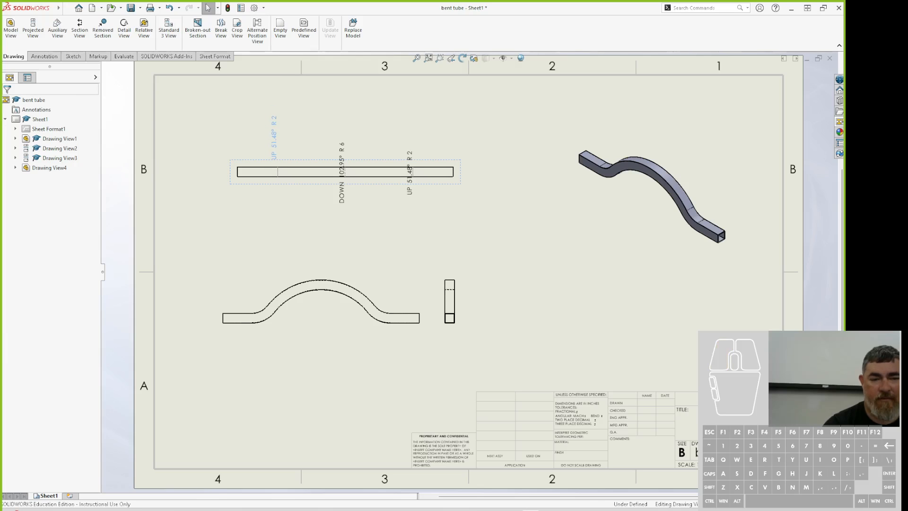
- Deselect the newly placed flat-pattern view on the sheet
left_click(341, 168)
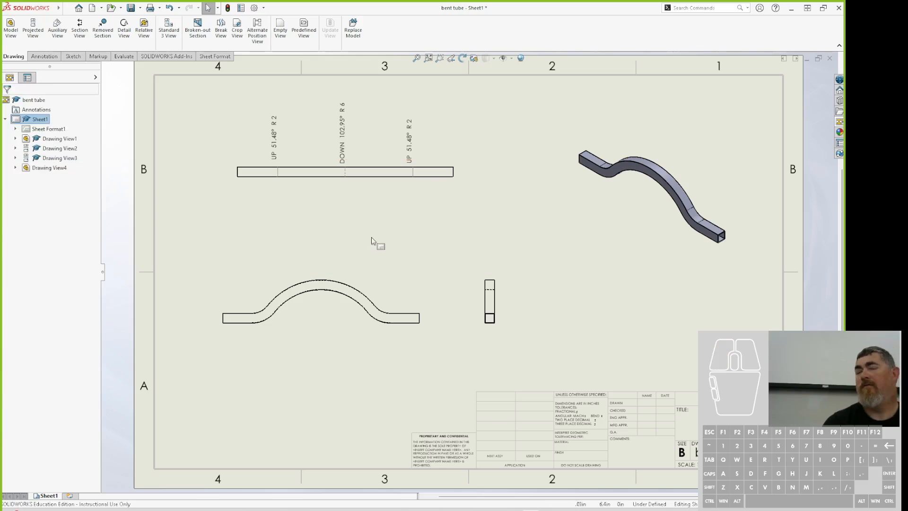
mouse_move(356, 250)
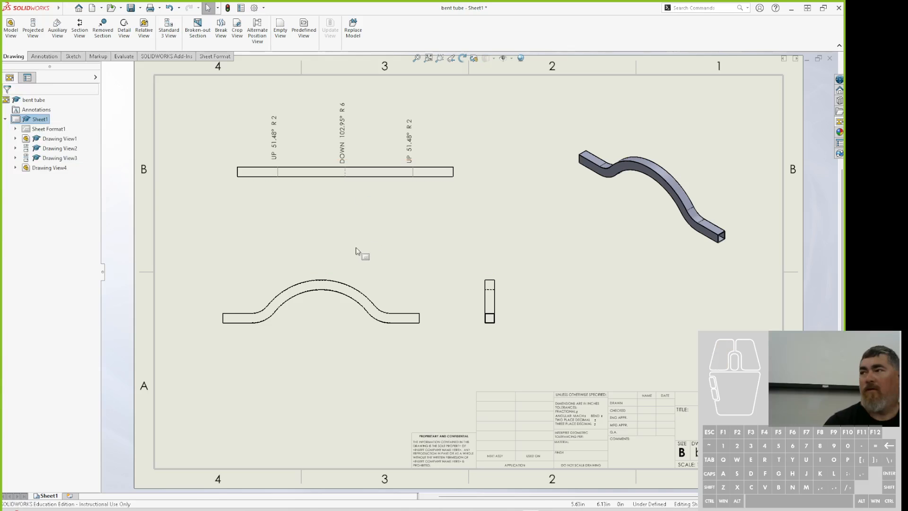
mouse_move(551, 226)
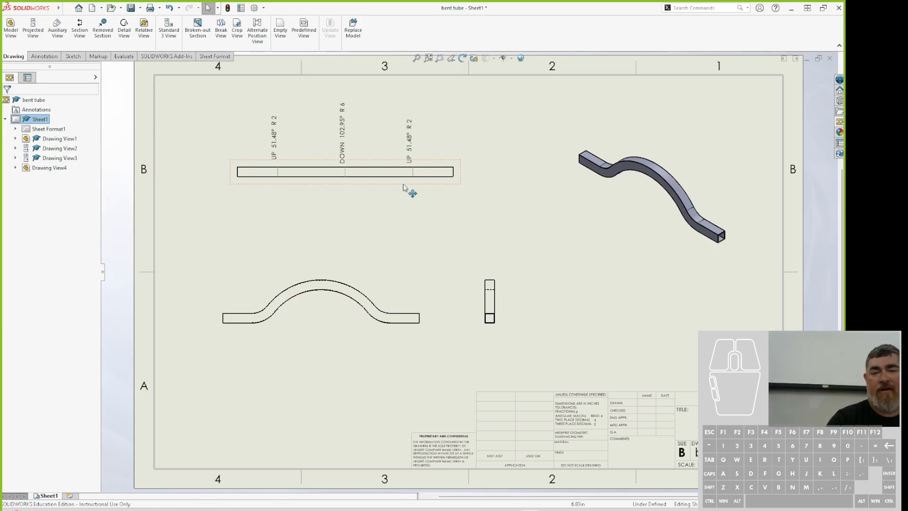
mouse_move(407, 187)
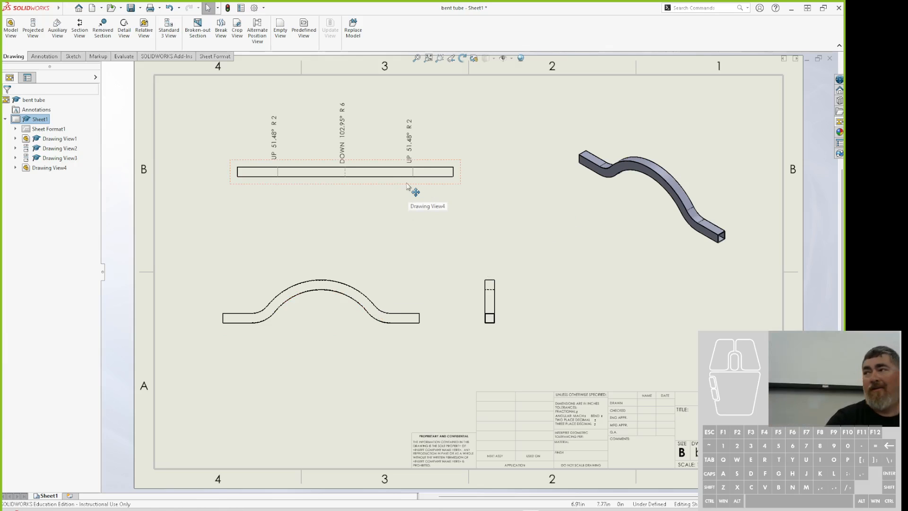